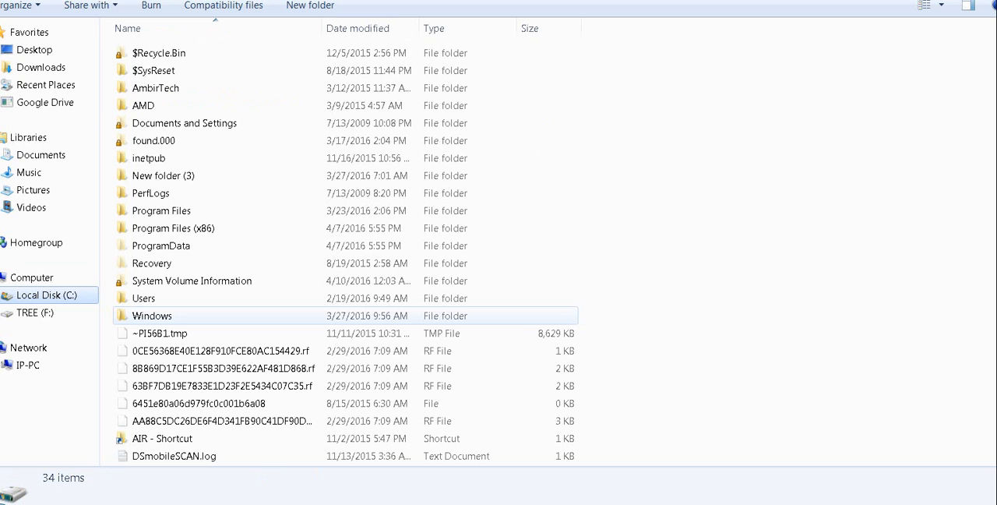
# Step: Locate explorer.exe inside C:\Windows and copy it from its context menu
pyautogui.doubleClick(153, 314)
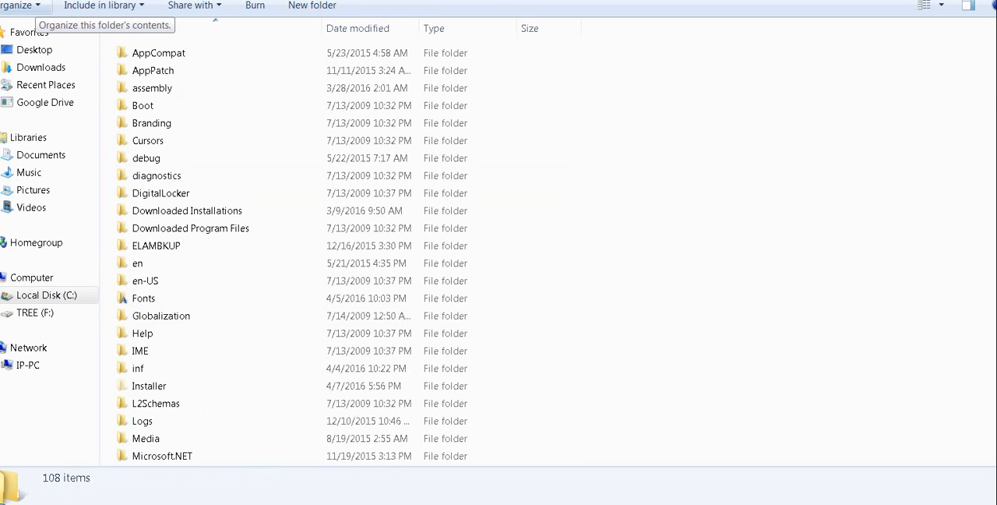
pyautogui.click(19, 6)
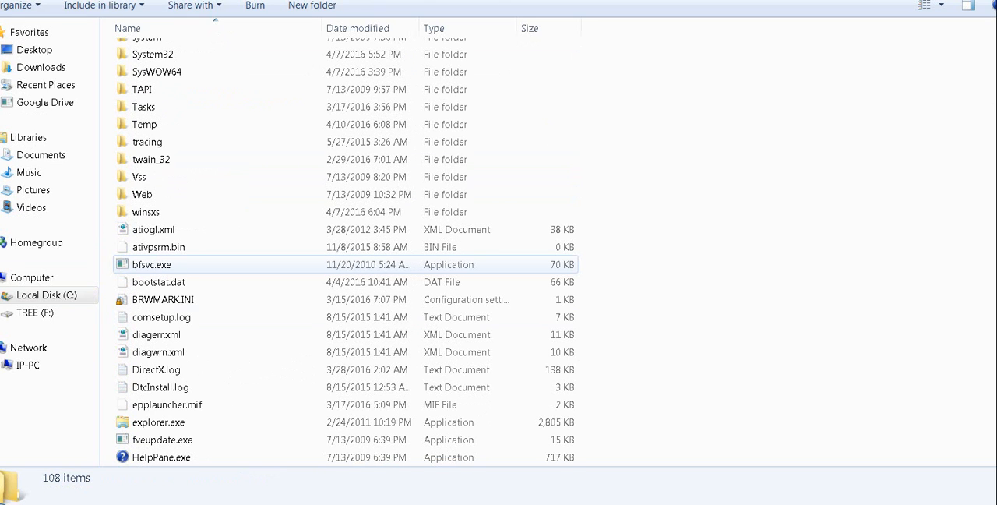
pyautogui.scroll(-3)
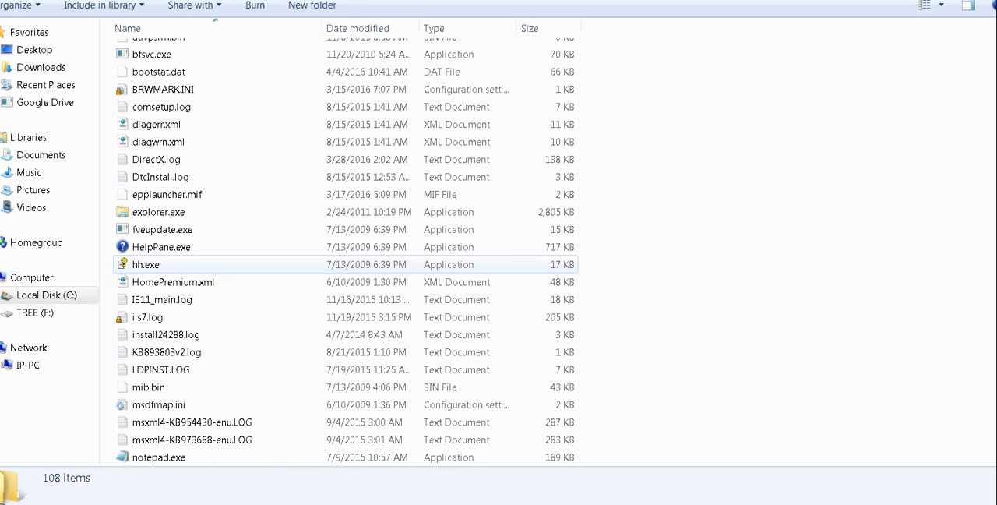
pyautogui.click(159, 212)
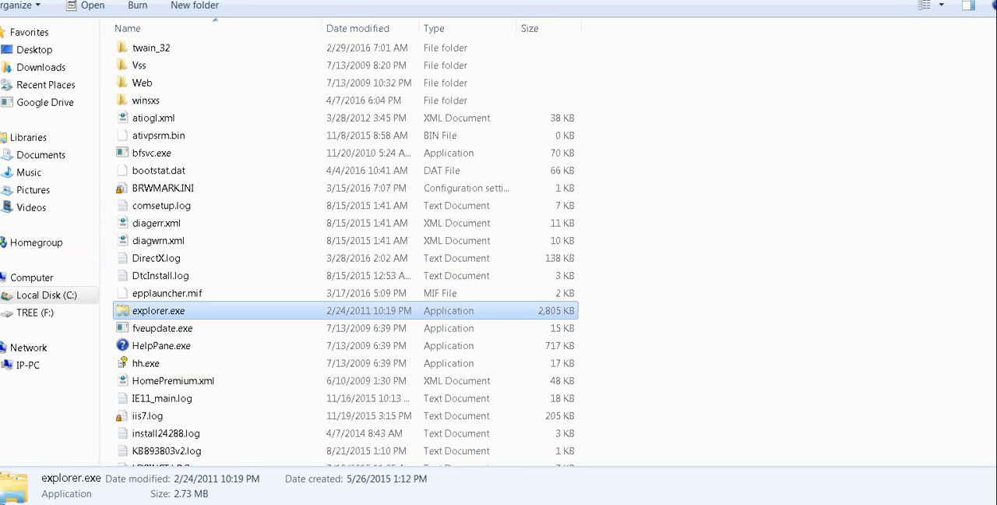
pyautogui.rightClick(159, 310)
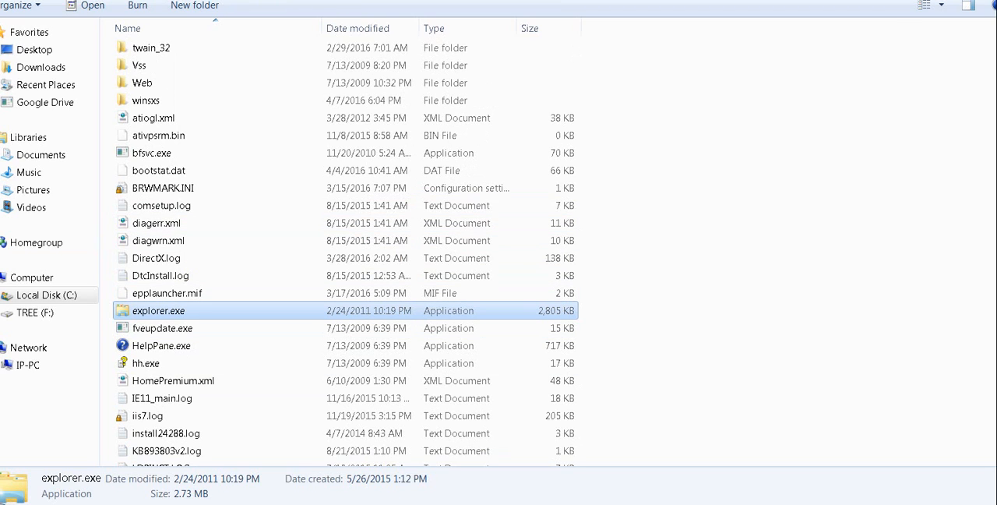
# Step: Inspect the empty Startup folder under All Programs, then return to Computer's drive list
pyautogui.click(8, 495)
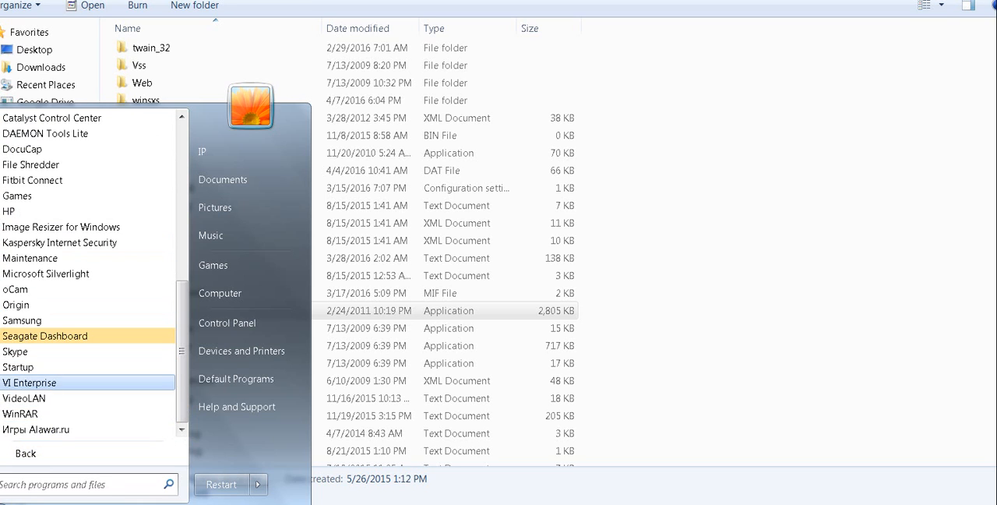
pyautogui.click(19, 367)
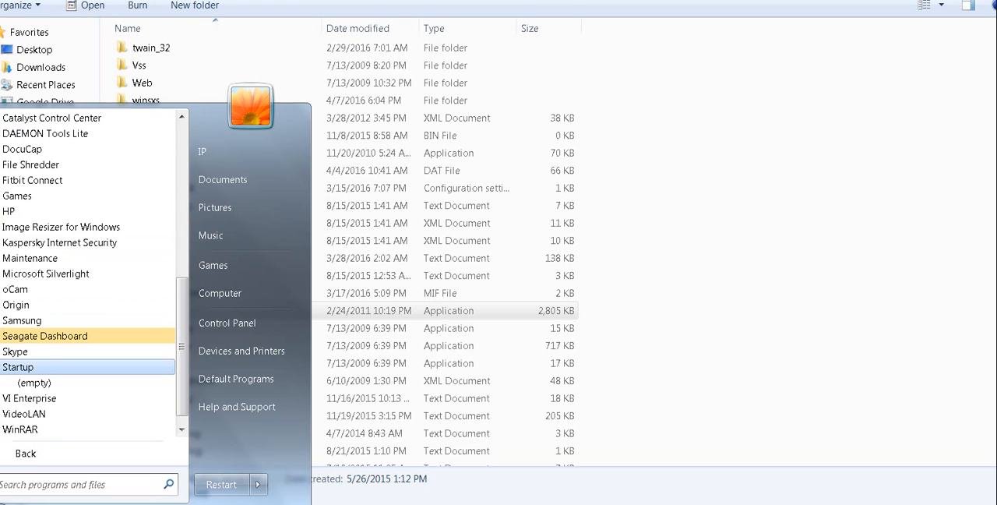
pyautogui.rightClick(45, 336)
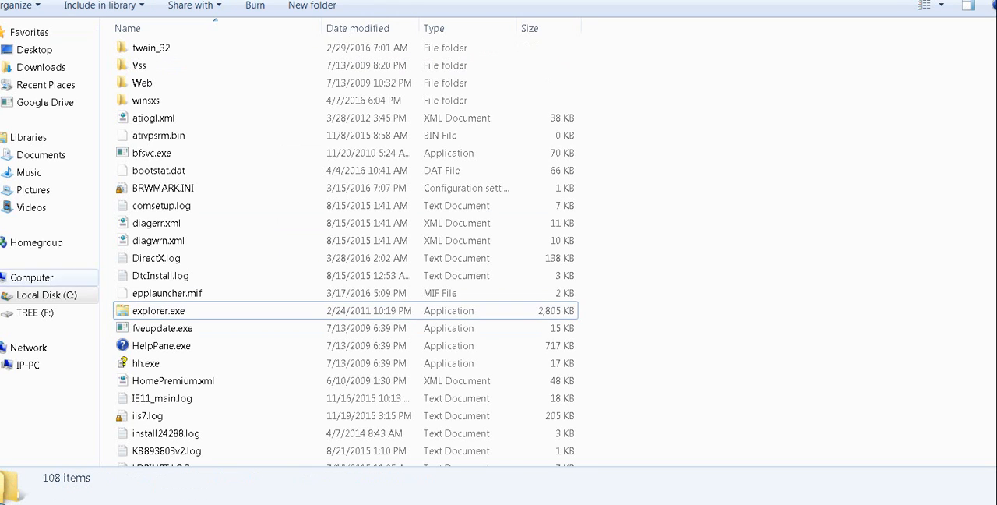
pyautogui.click(31, 277)
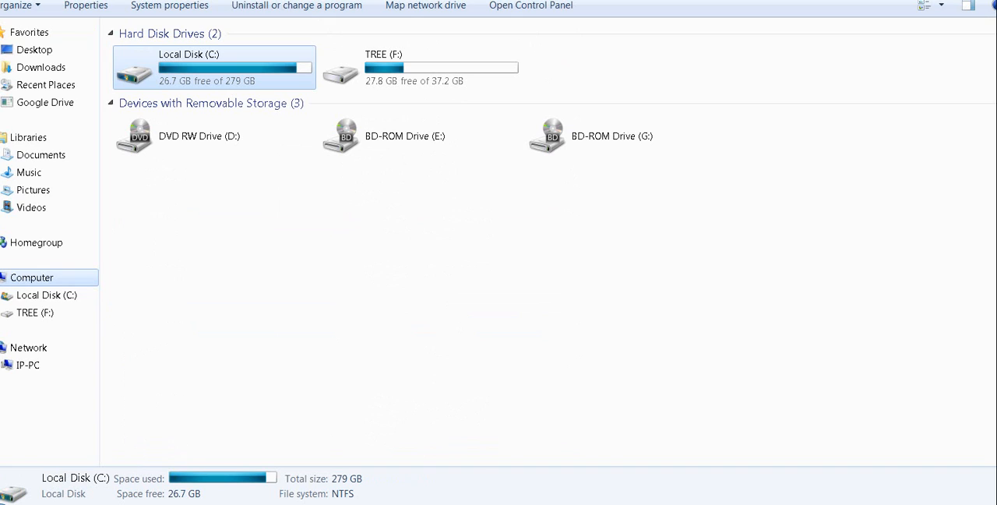